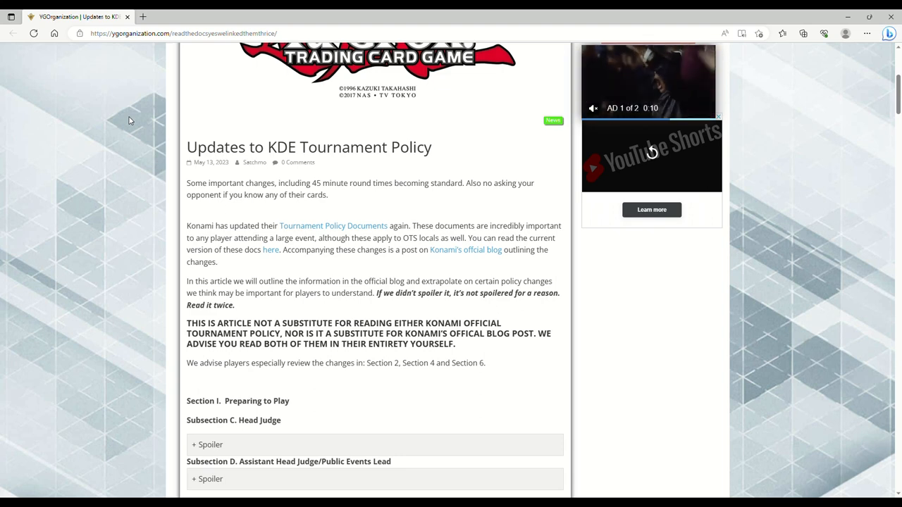
mouse_move(115, 190)
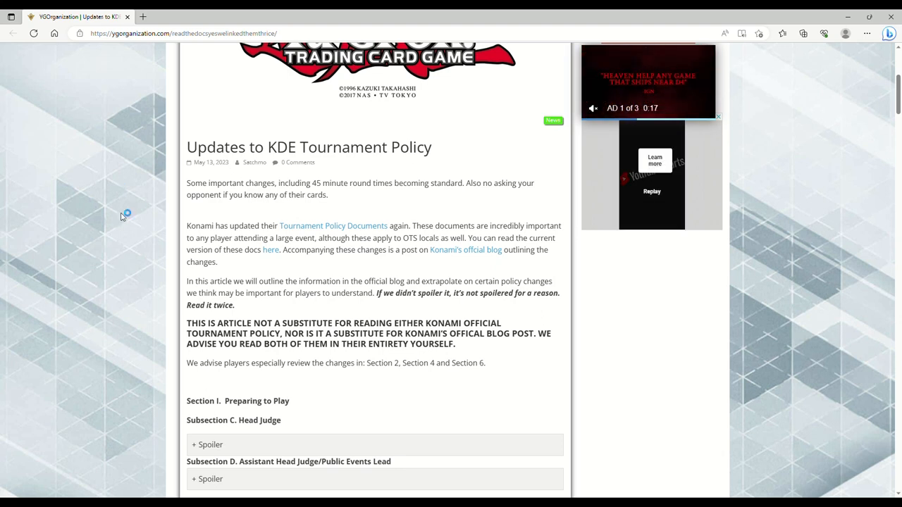
mouse_move(139, 192)
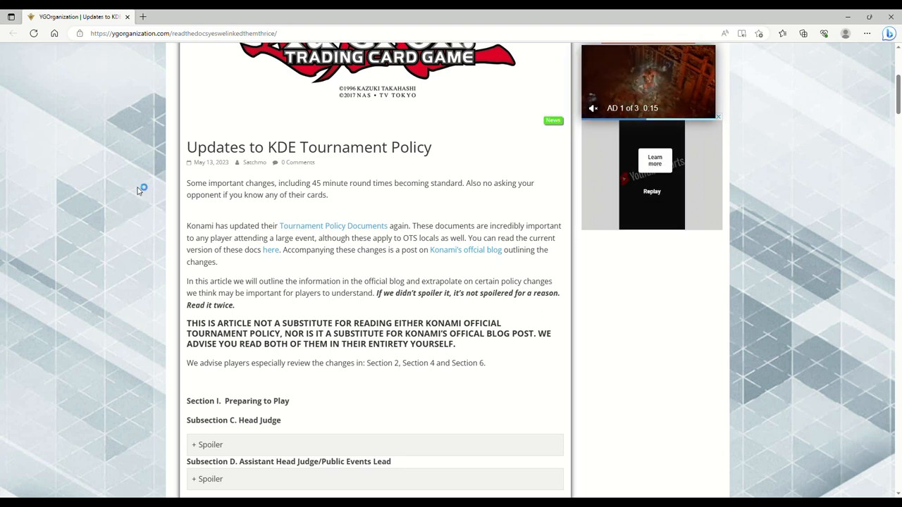
mouse_move(109, 168)
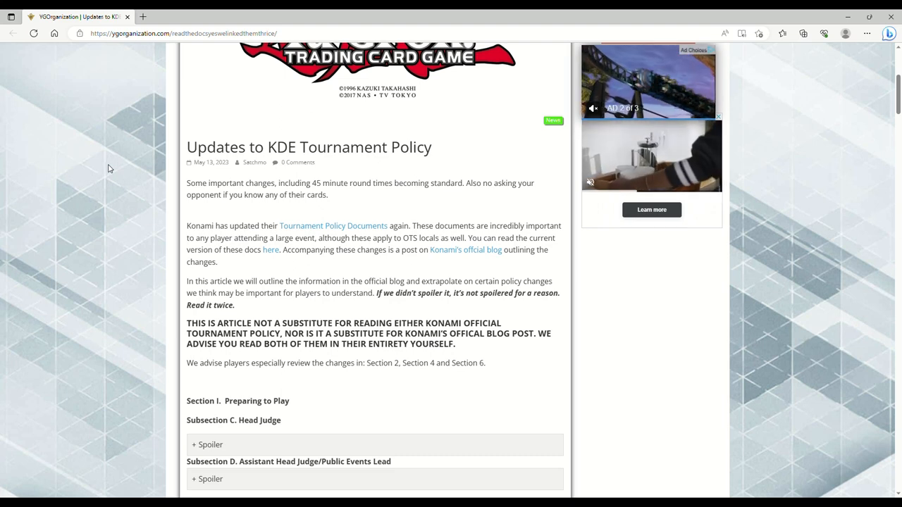
mouse_move(115, 271)
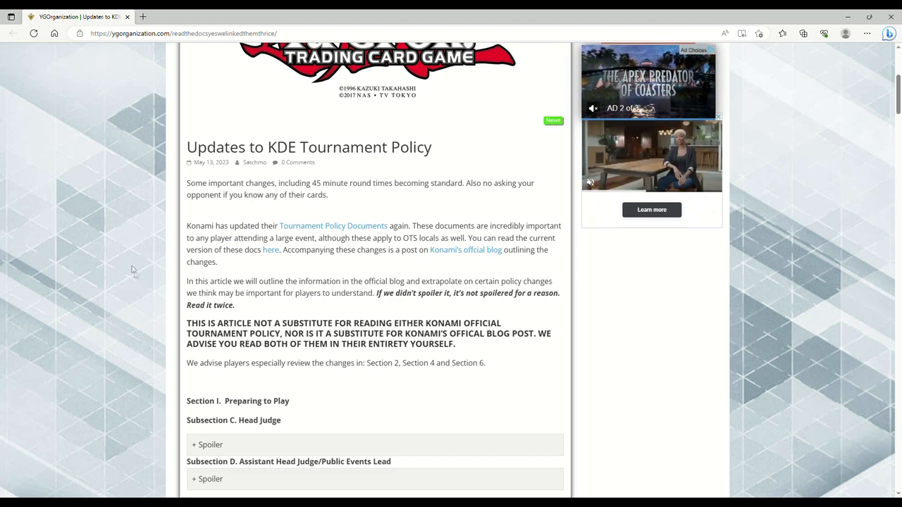
Scroll down to Section I's Subsection E Floor Judge and its 'What changed?' explanation.
scroll("down", 3)
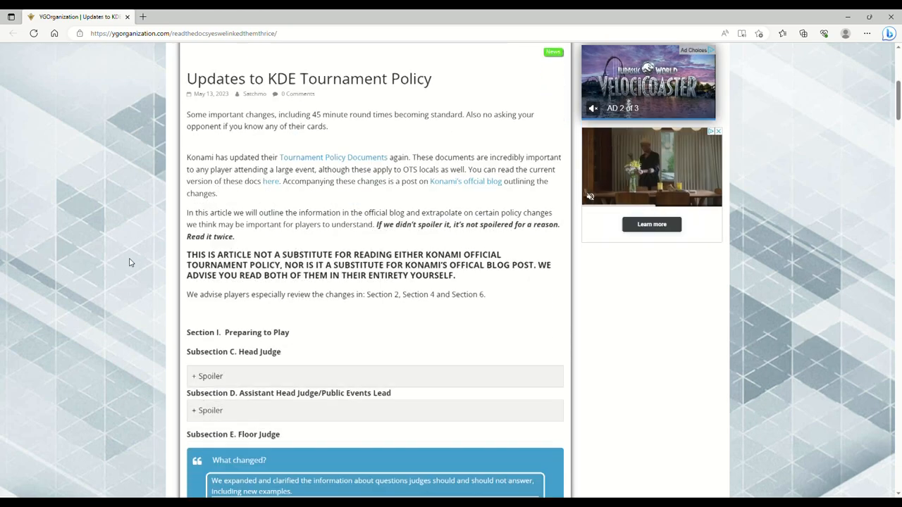
scroll("down", 3)
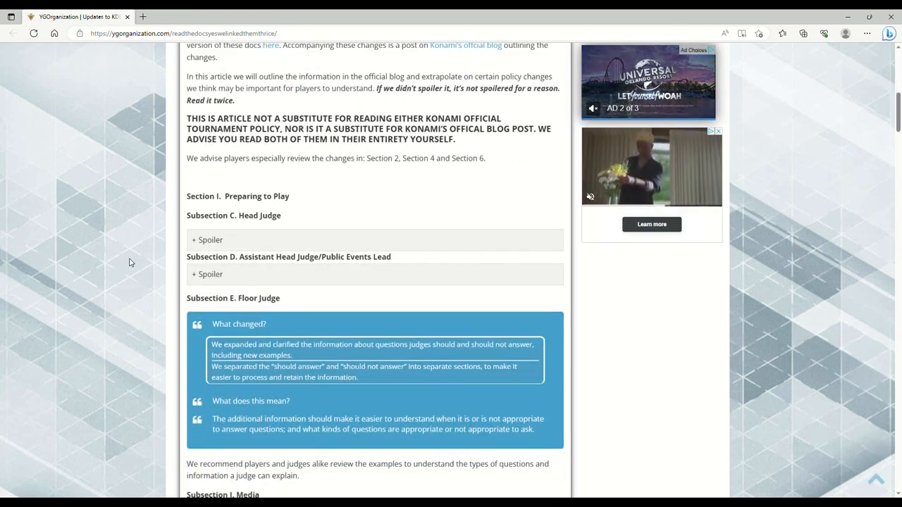
scroll("up", 3)
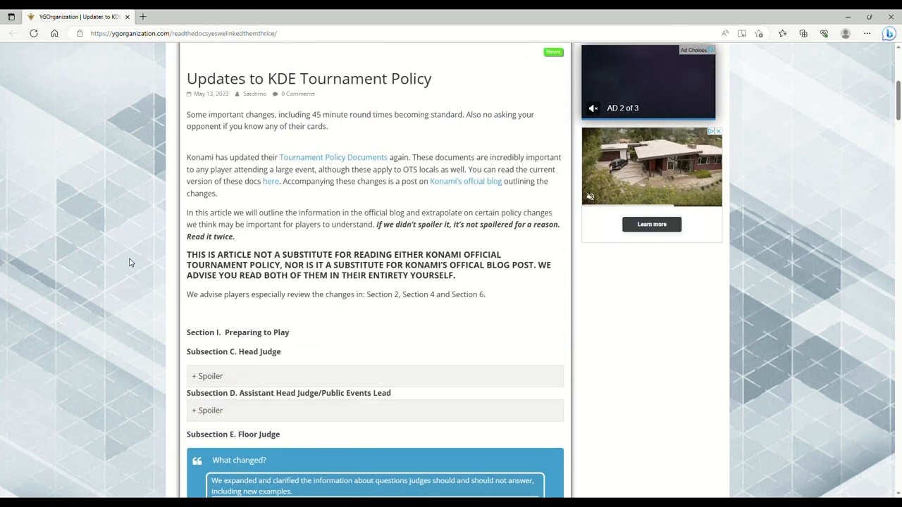
scroll("down", 3)
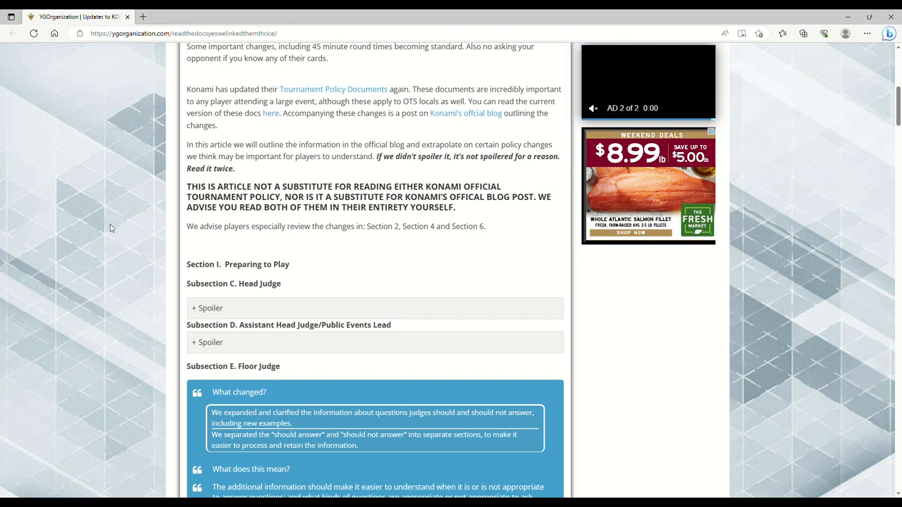
Scroll past Subsection J into Section II's Media and Duelist Responsibilities changes.
scroll("down", 3)
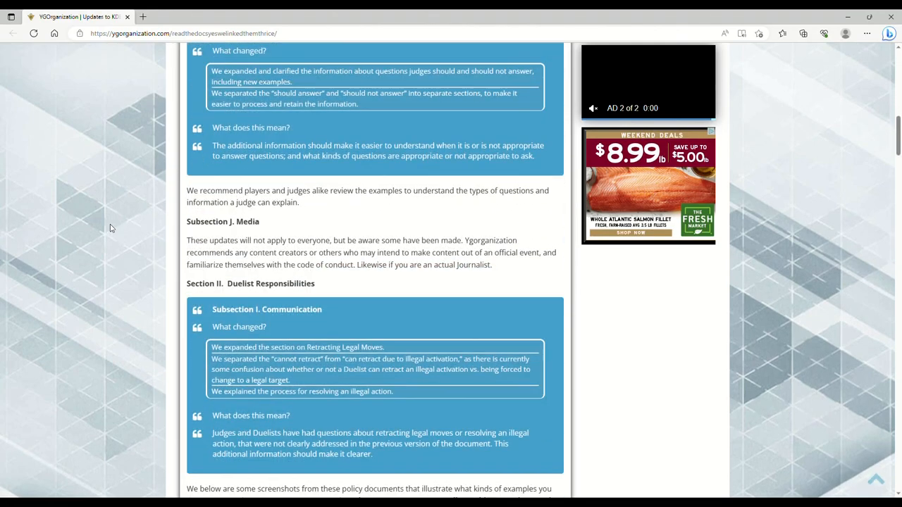
scroll("down", 3)
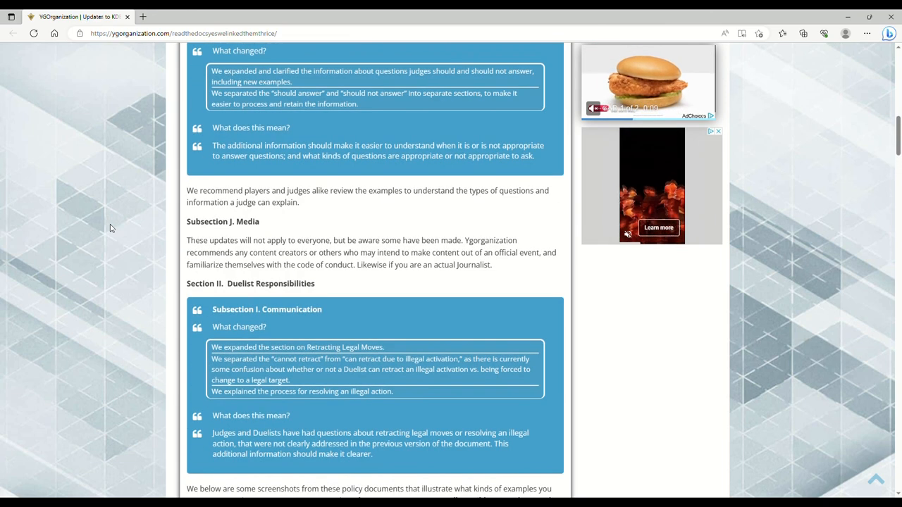
scroll("up", 3)
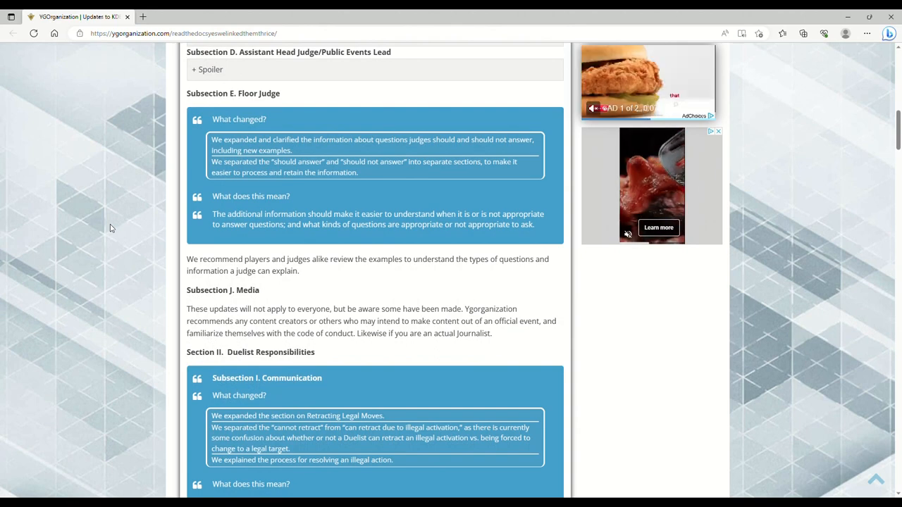
scroll("down", 3)
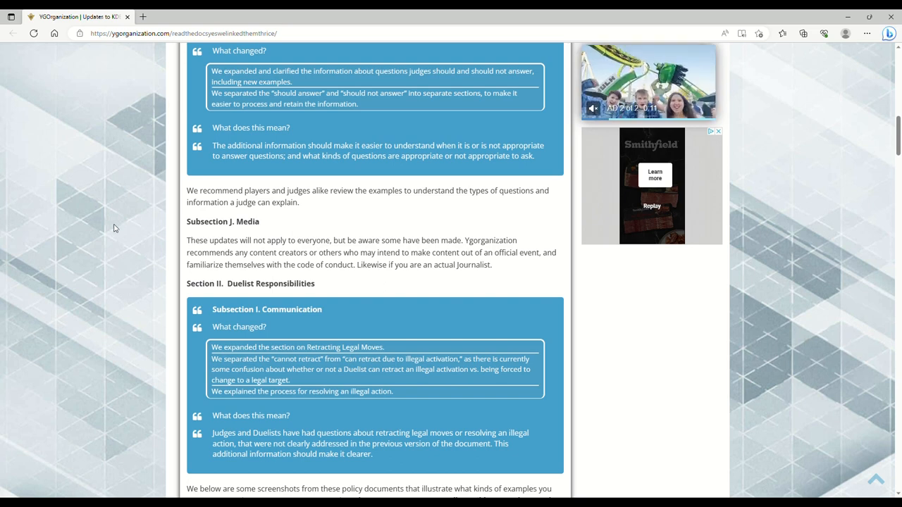
Scroll on to the example policy screenshots and the start of Subsection L, Livestreamed Events.
scroll("down", 3)
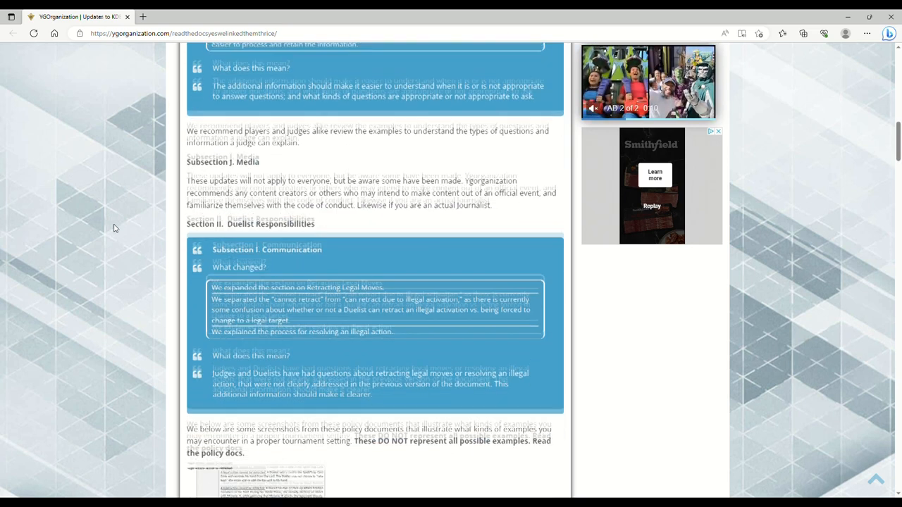
scroll("down", 3)
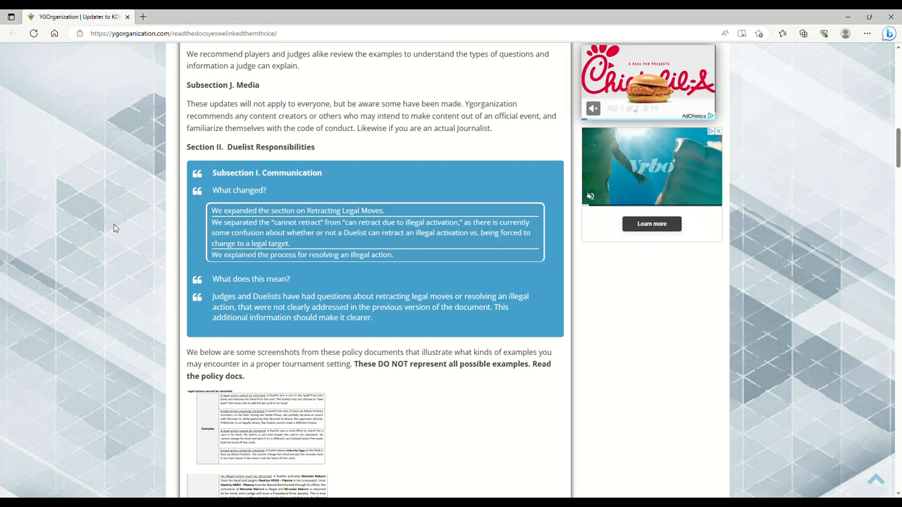
scroll("down", 3)
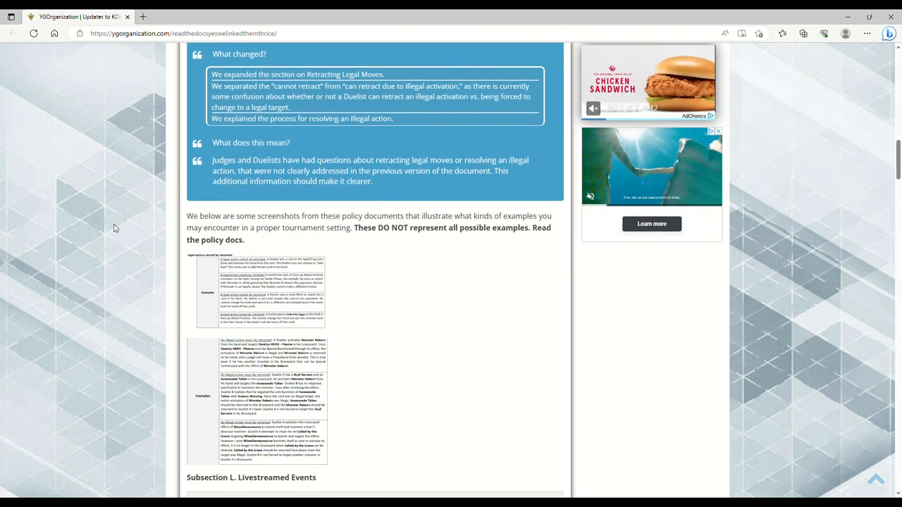
scroll("down", 3)
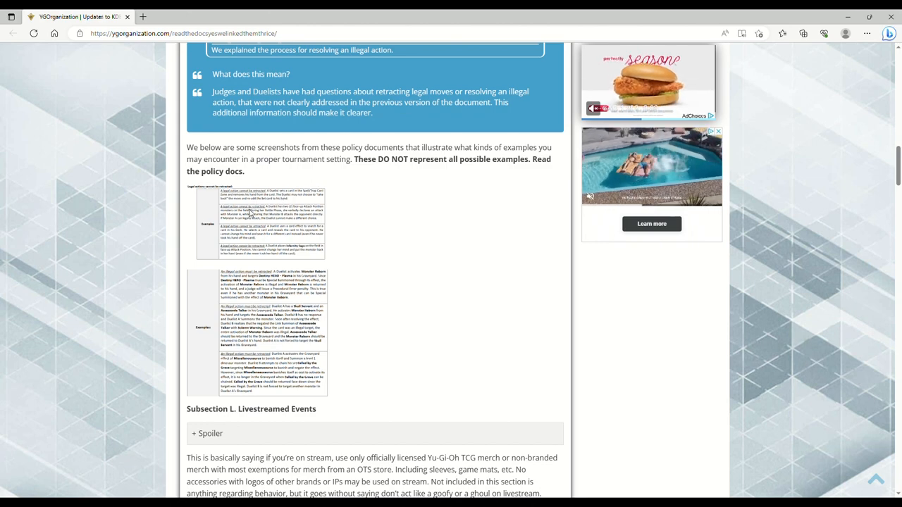
Scroll past Time Limits and Section III into Section IV's Subsection D Deck Registration changes.
scroll("down", 3)
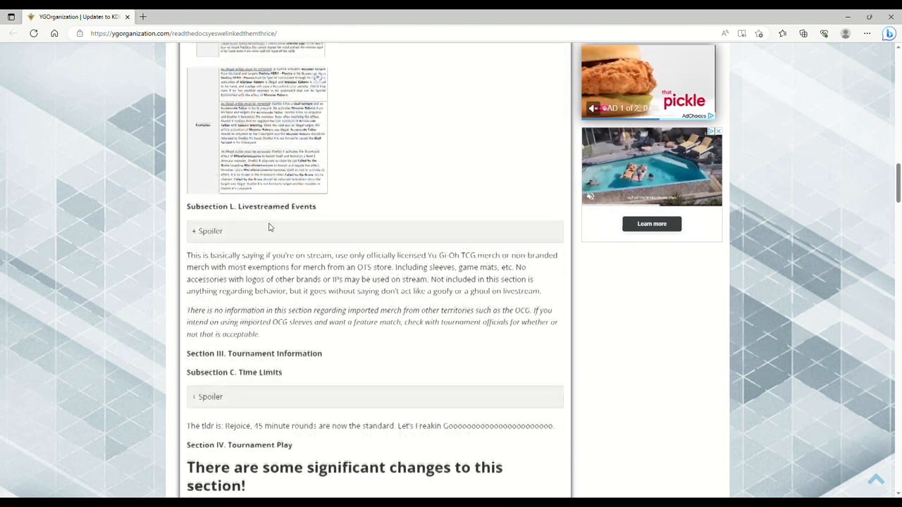
scroll("down", 3)
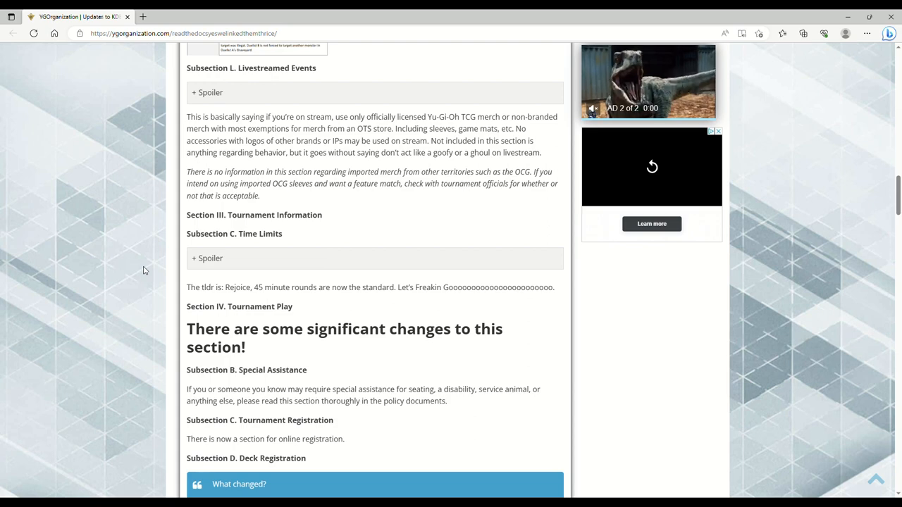
mouse_move(110, 321)
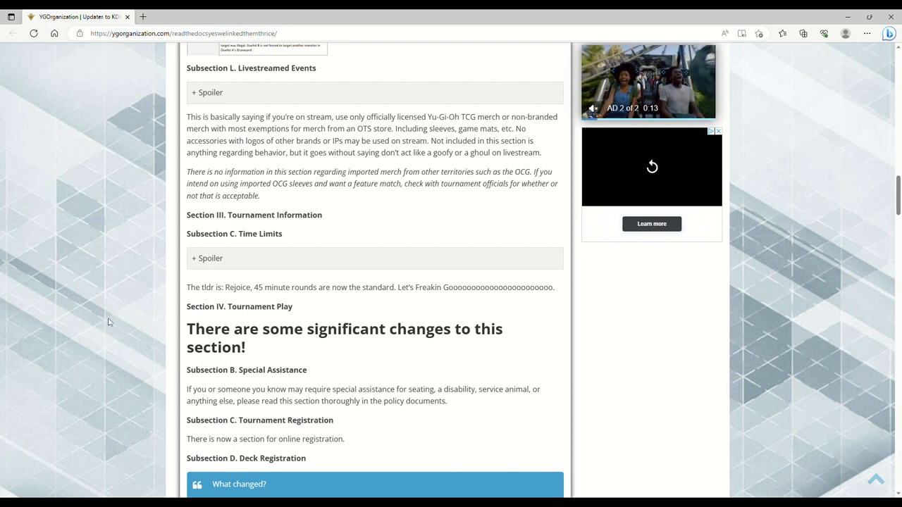
scroll("down", 3)
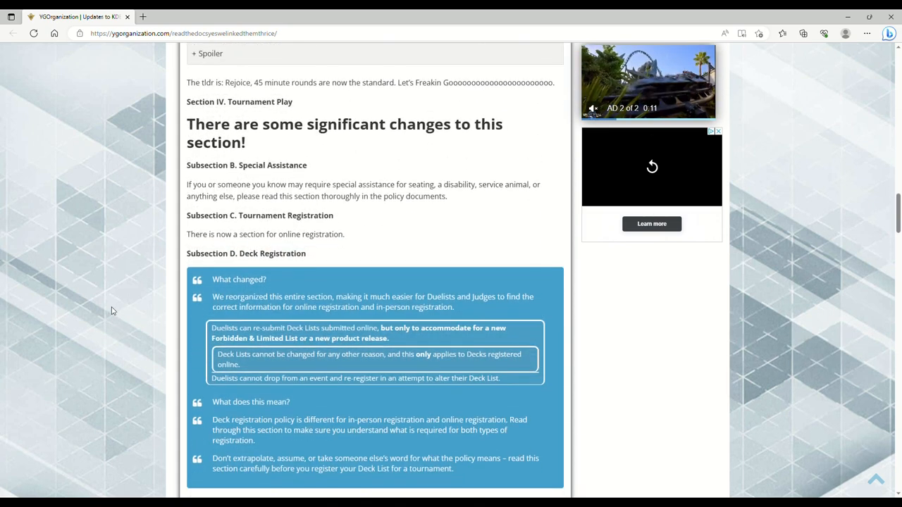
scroll("down", 3)
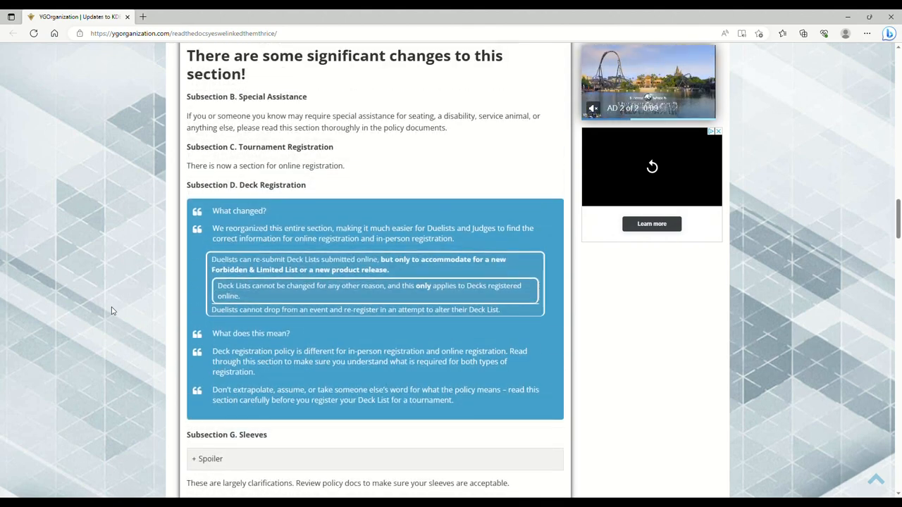
scroll("down", 3)
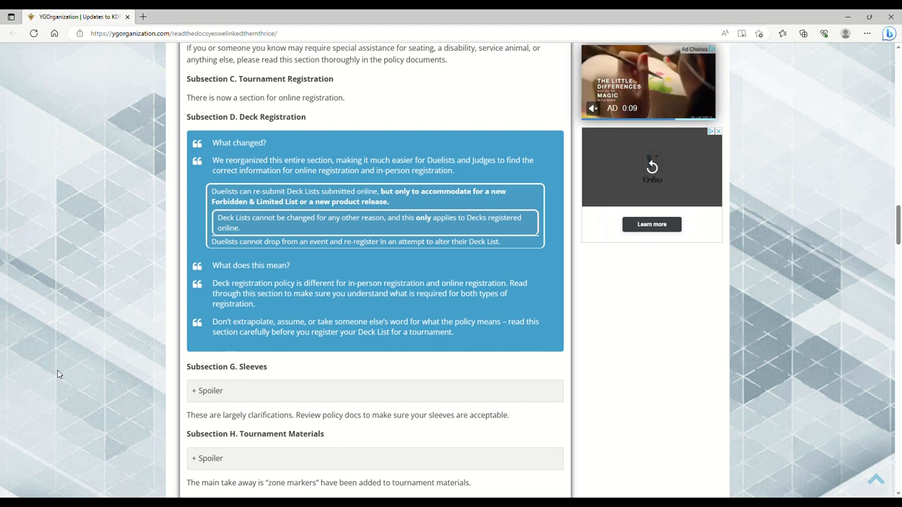
Scroll through Sleeves, Tournament Materials, Field Layout and Note-Taking to Subsection L, Public Knowledge.
scroll("down", 3)
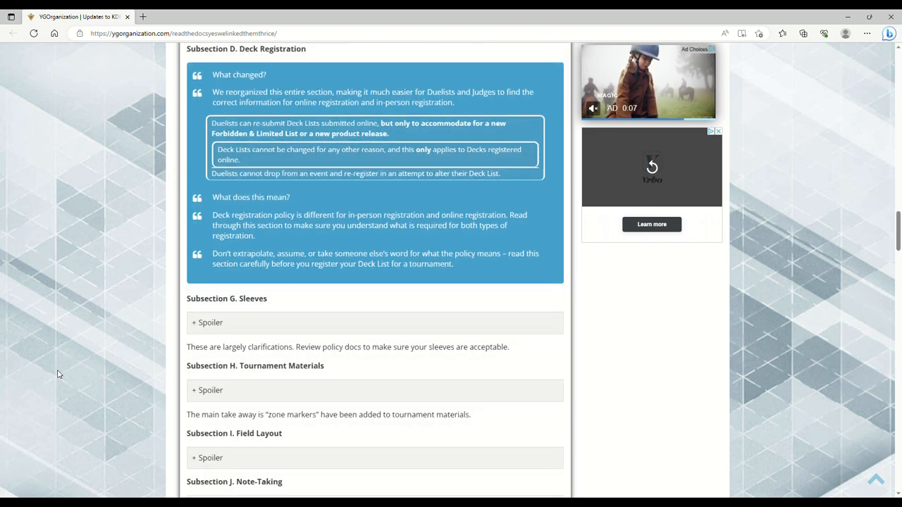
scroll("down", 3)
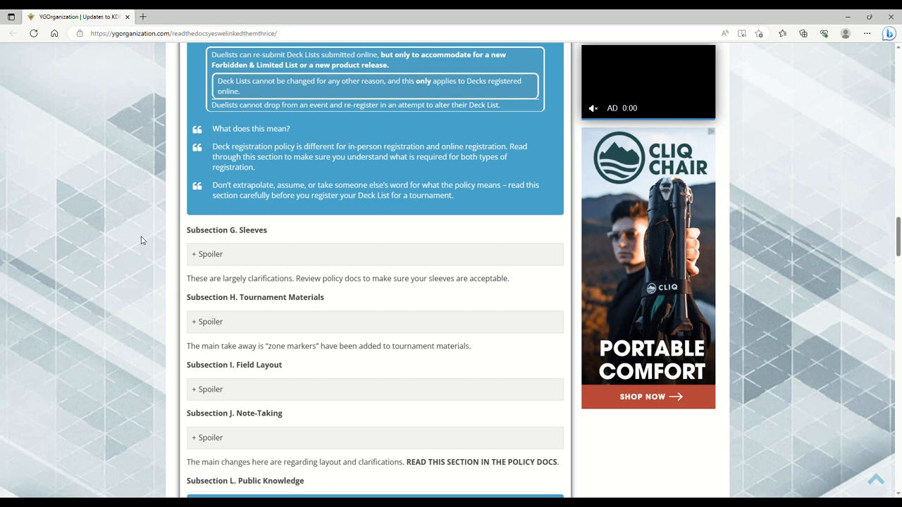
scroll("down", 3)
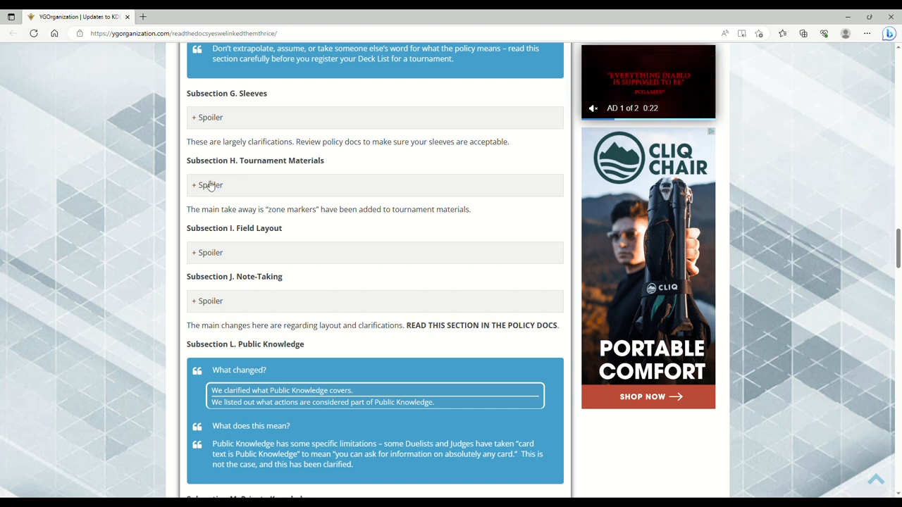
Expand the Tournament Materials spoiler on zone markers and scroll toward Subsection J.
left_click(208, 185)
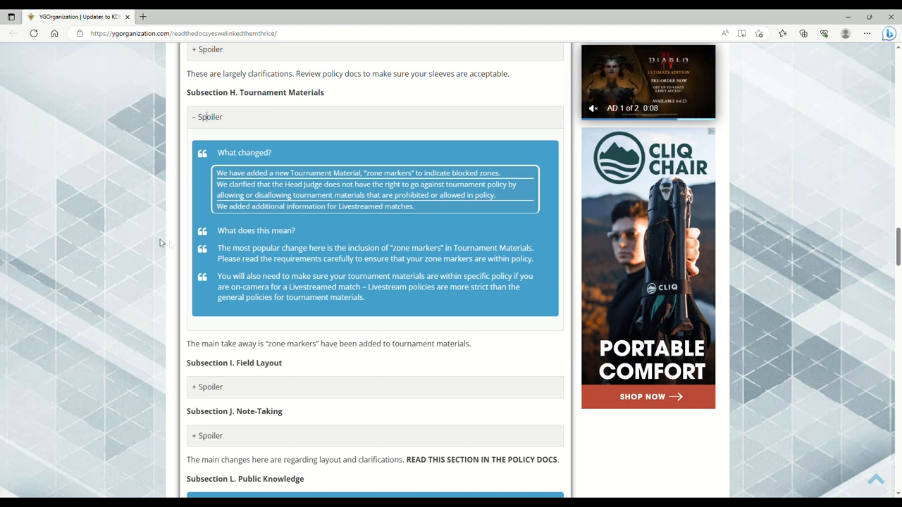
mouse_move(144, 236)
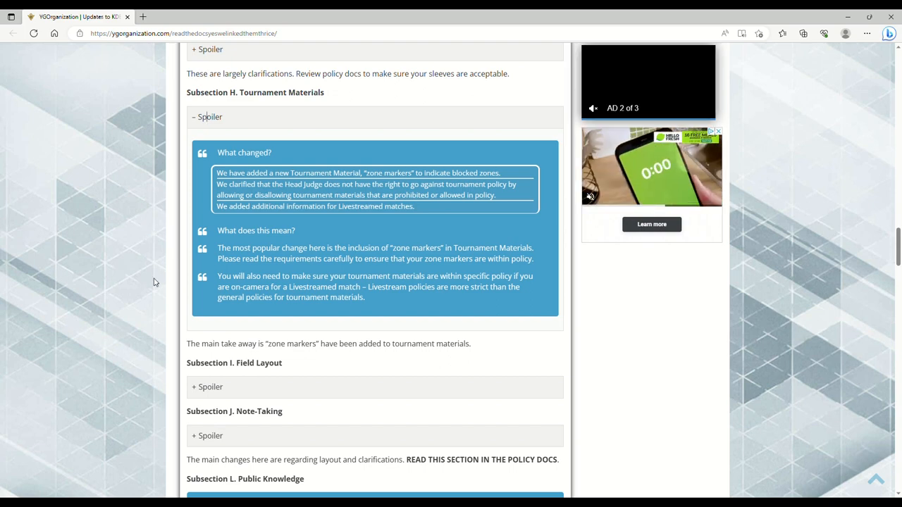
scroll("down", 3)
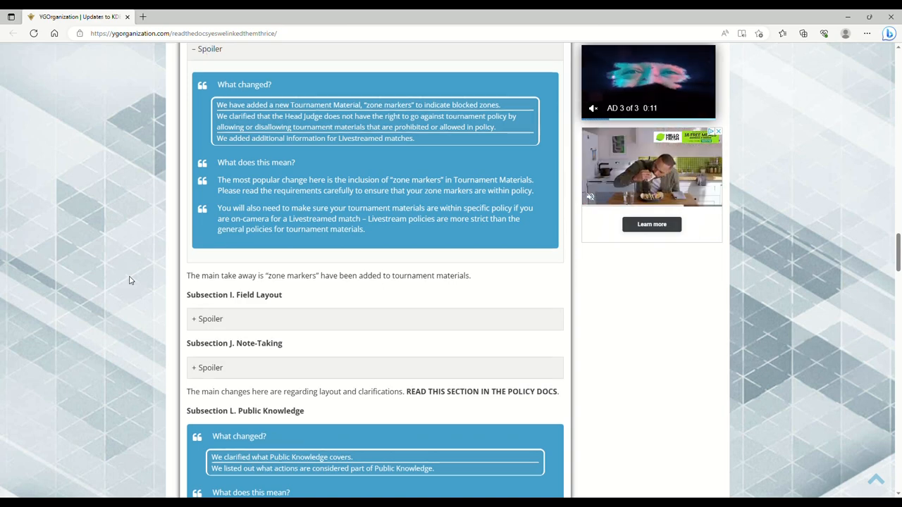
Expand the Field Layout spoiler on the updated card-placement example text and read on.
left_click(207, 318)
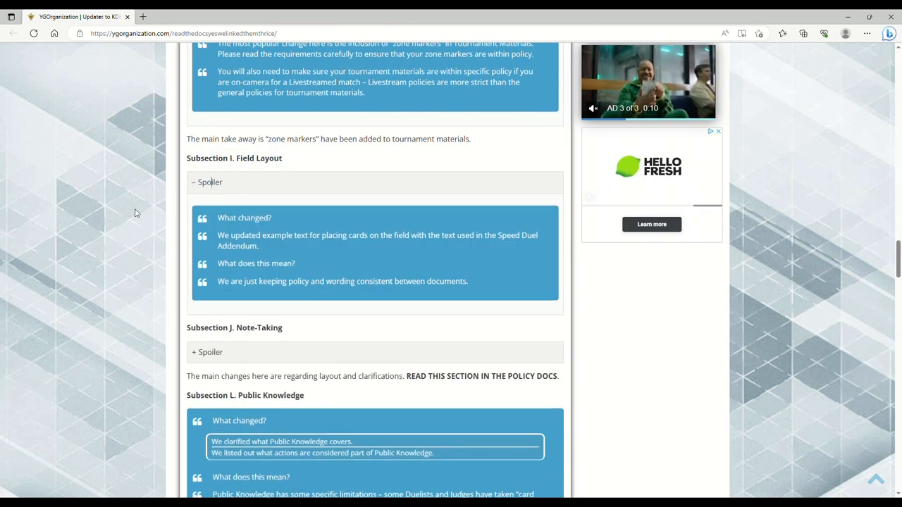
mouse_move(119, 214)
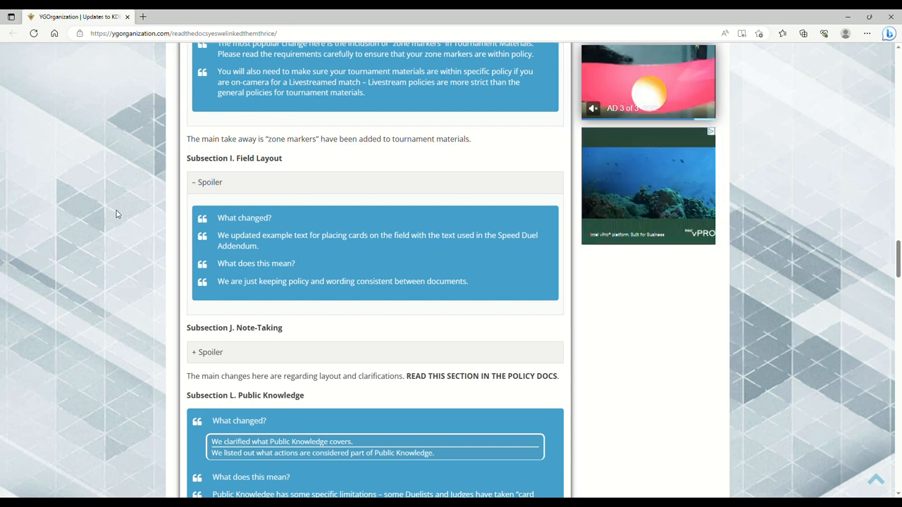
scroll("down", 3)
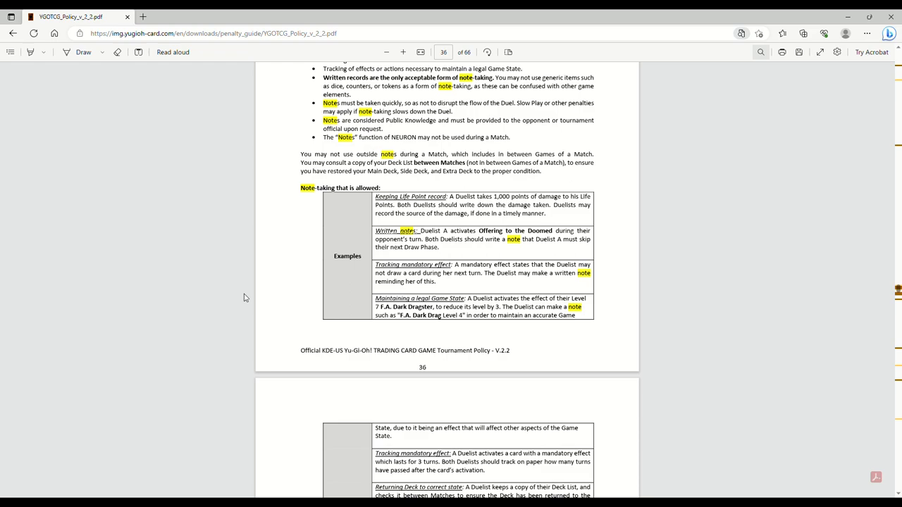
Scroll the policy PDF to its note-taking allowed and not-allowed examples on pages 36–37.
scroll("down", 3)
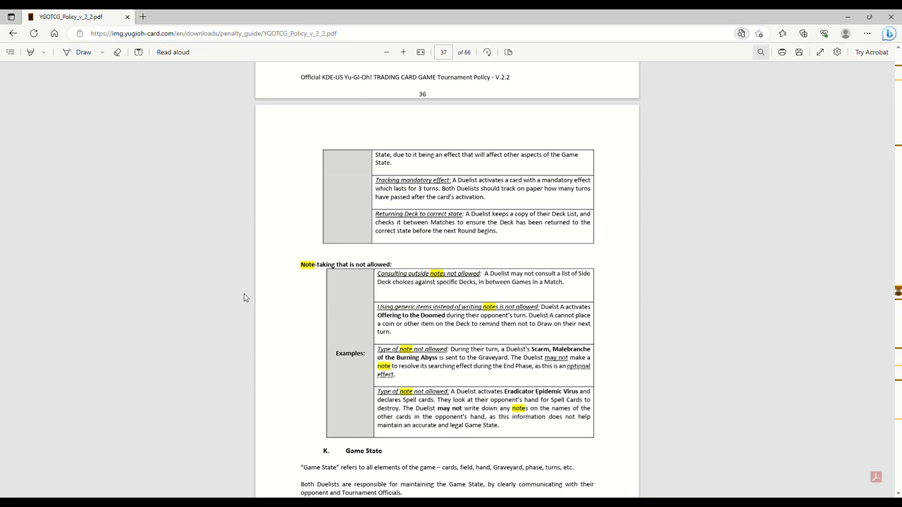
scroll("down", 3)
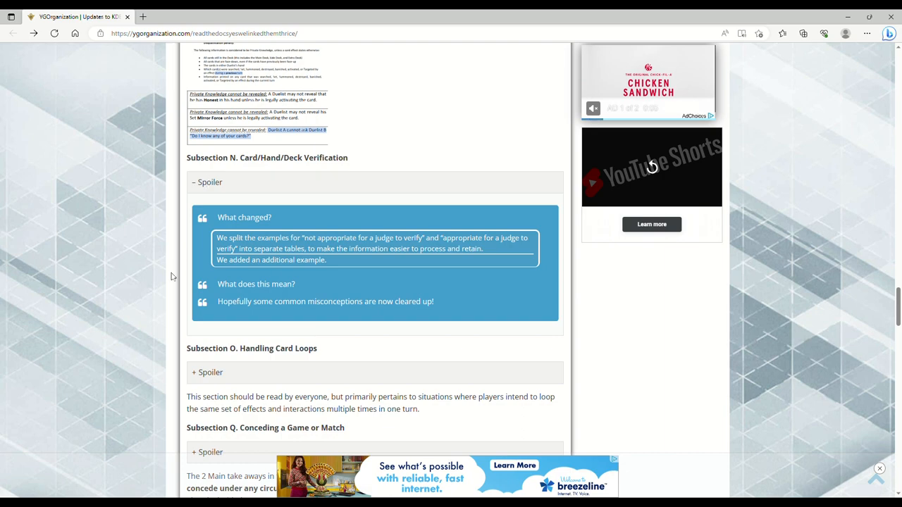
Scroll the article past Card/Hand/Deck Verification, Card Loops and Conceding to Bribery and/or Collusion.
scroll("down", 3)
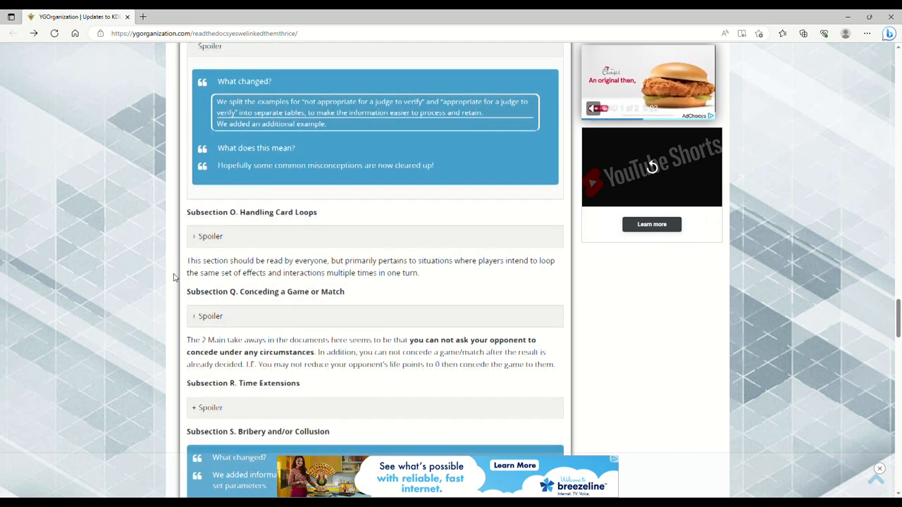
scroll("down", 3)
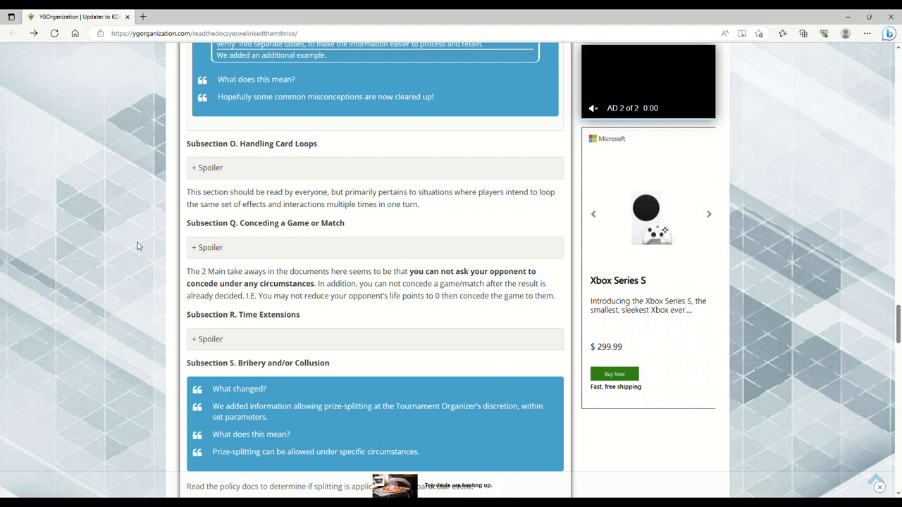
scroll("down", 3)
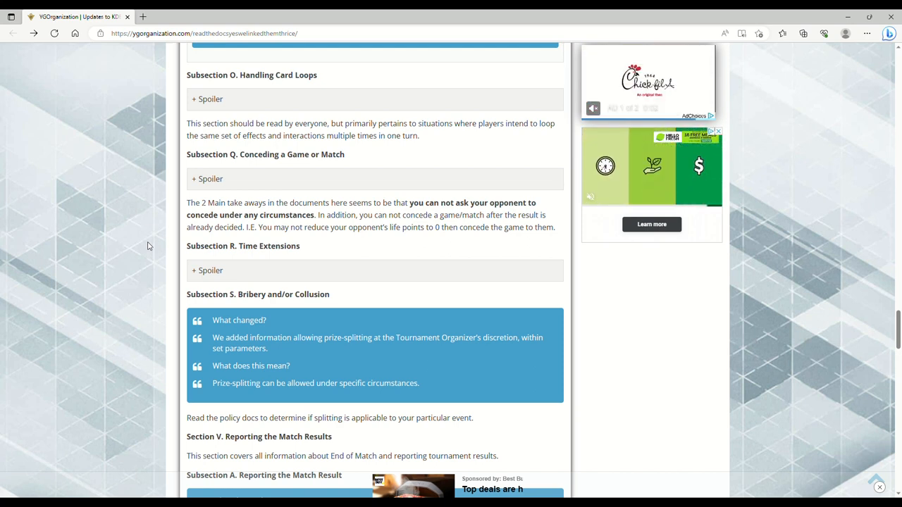
Scroll through Section V Reporting the Match Result to Subsection C Tie-Breakers.
scroll("down", 3)
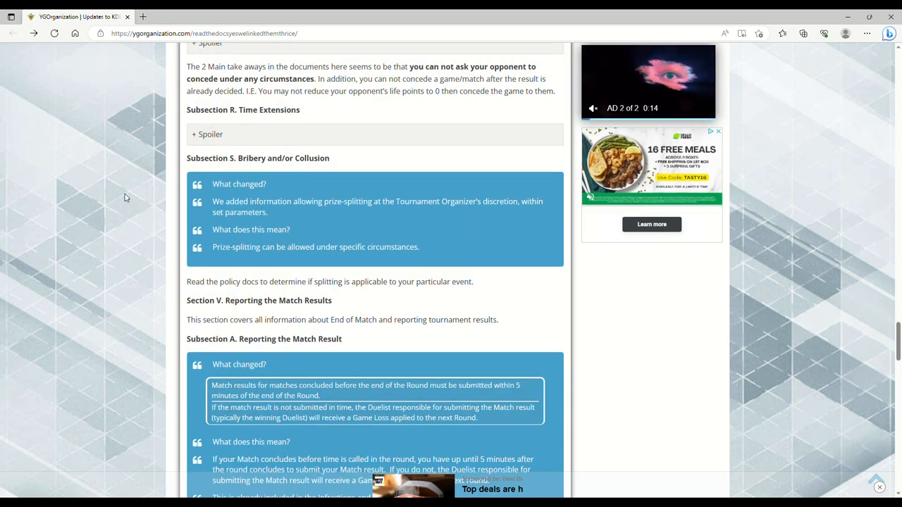
scroll("down", 3)
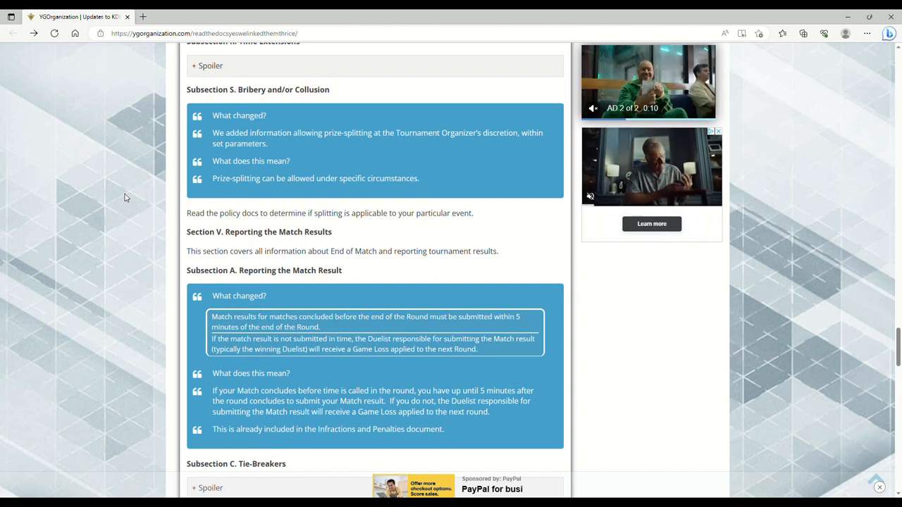
scroll("down", 3)
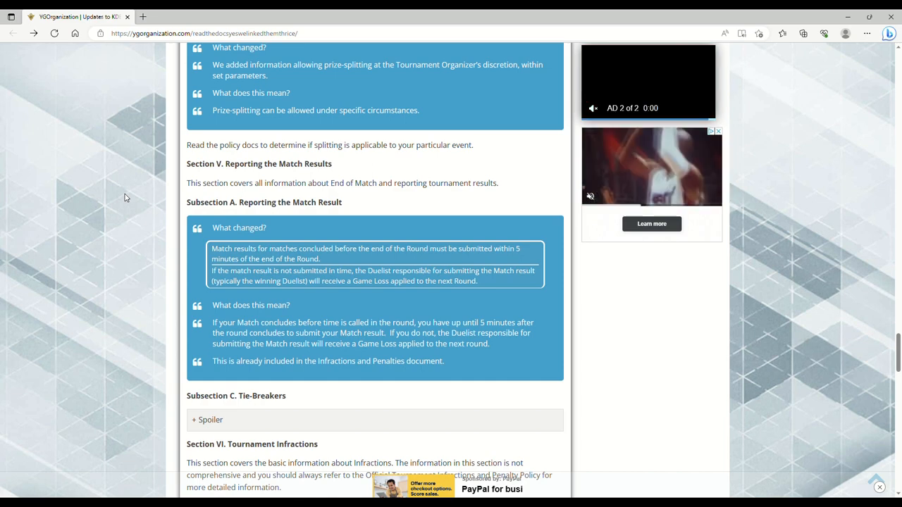
scroll("down", 3)
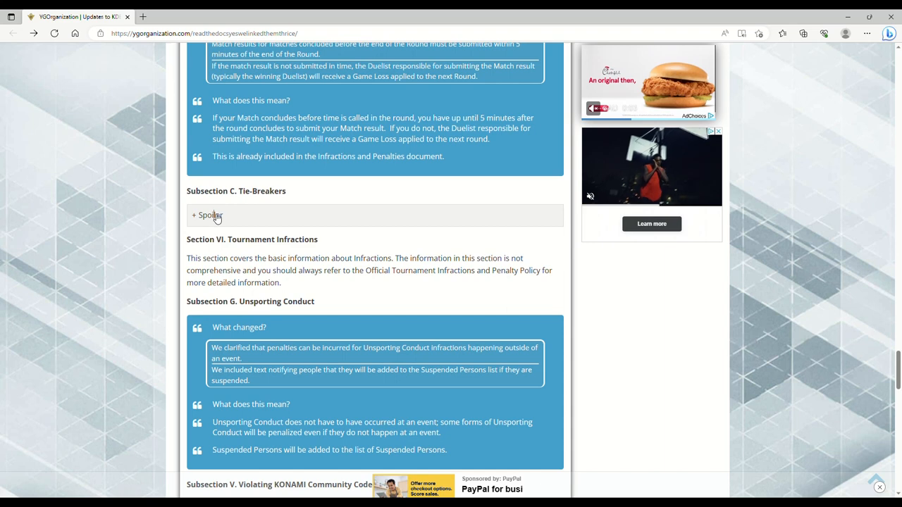
Expand the Tie-Breakers spoiler and scroll through Card Legality and Marked Cards to the article's end.
left_click(206, 214)
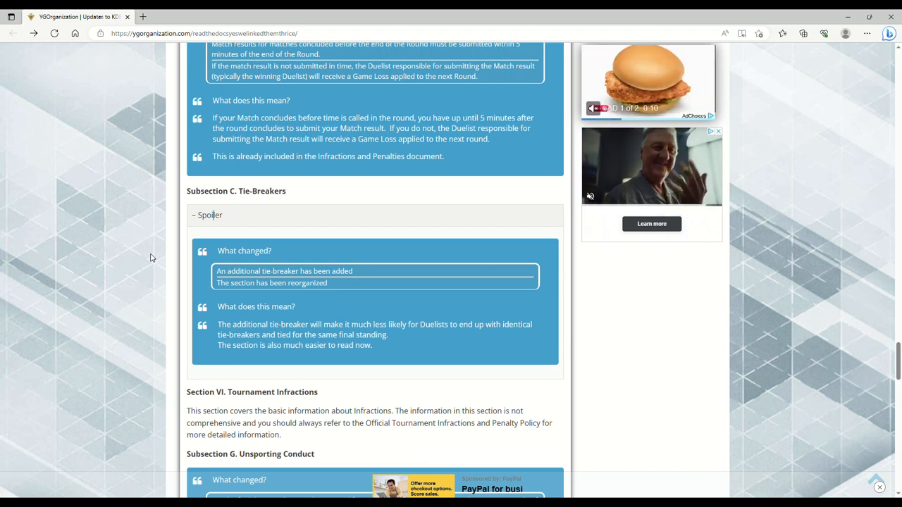
scroll("down", 3)
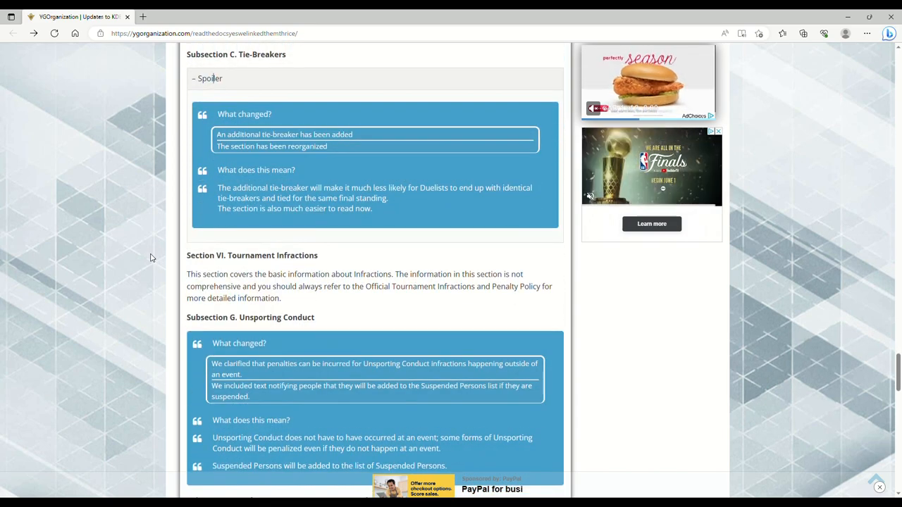
scroll("down", 3)
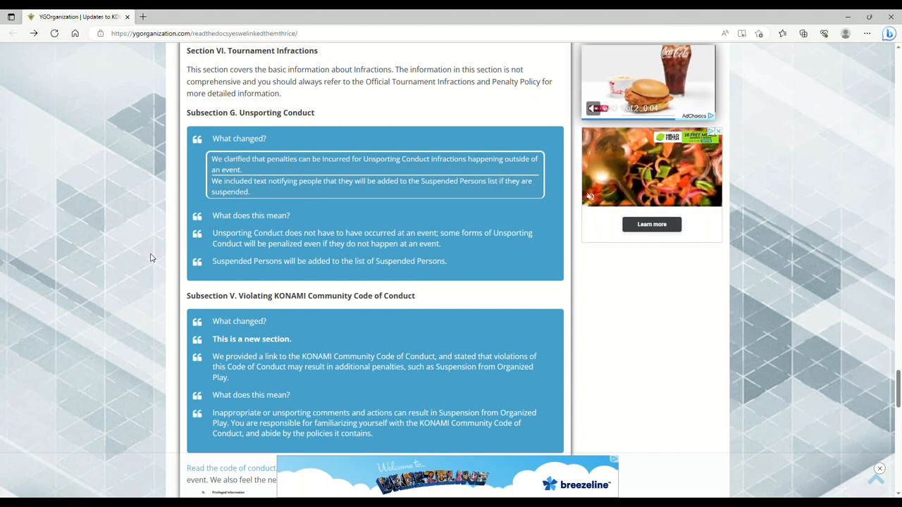
scroll("down", 3)
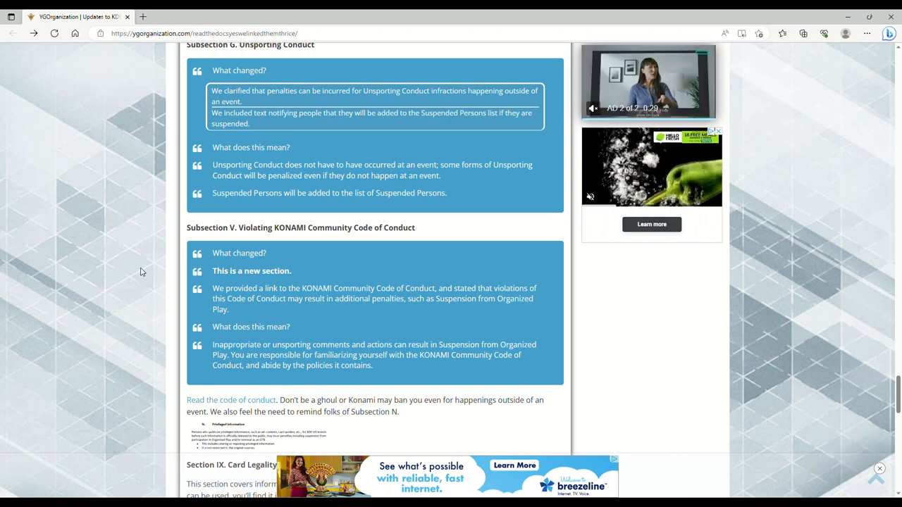
scroll("down", 3)
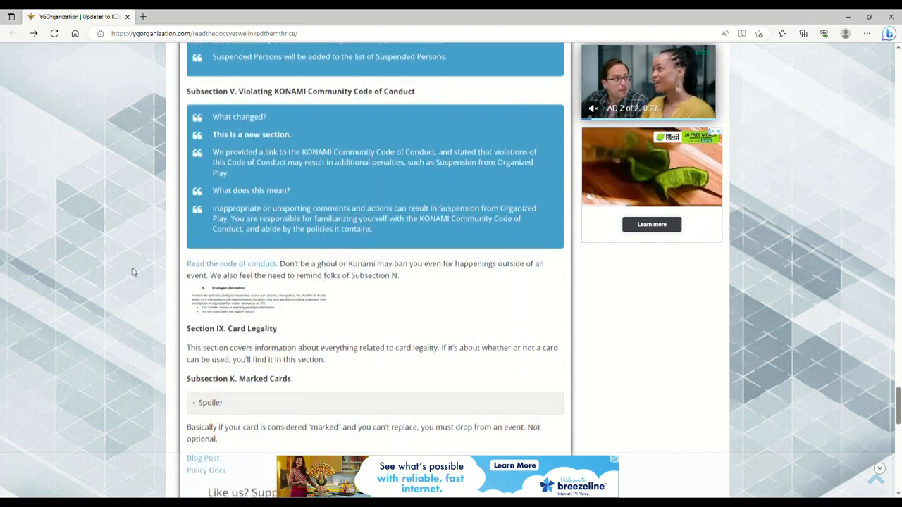
scroll("down", 3)
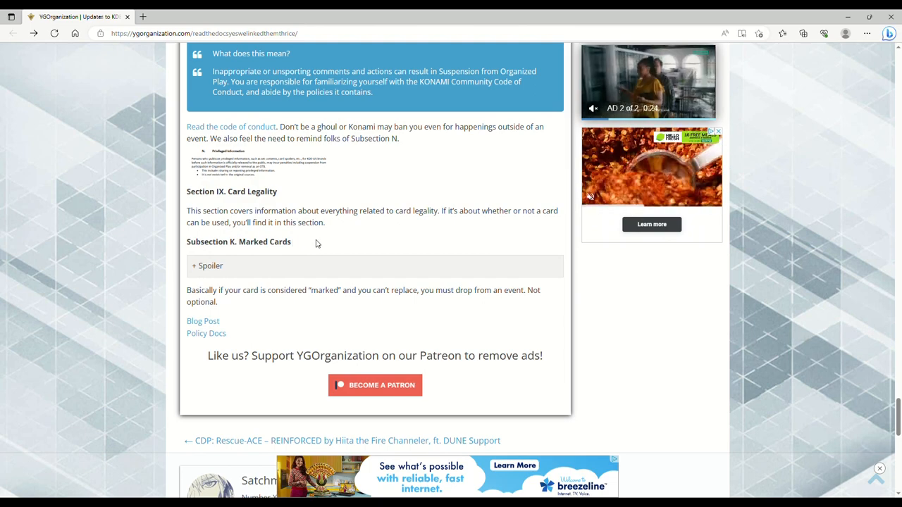
Scroll back up to the article title and introduction at the top of the page.
scroll("down", 3)
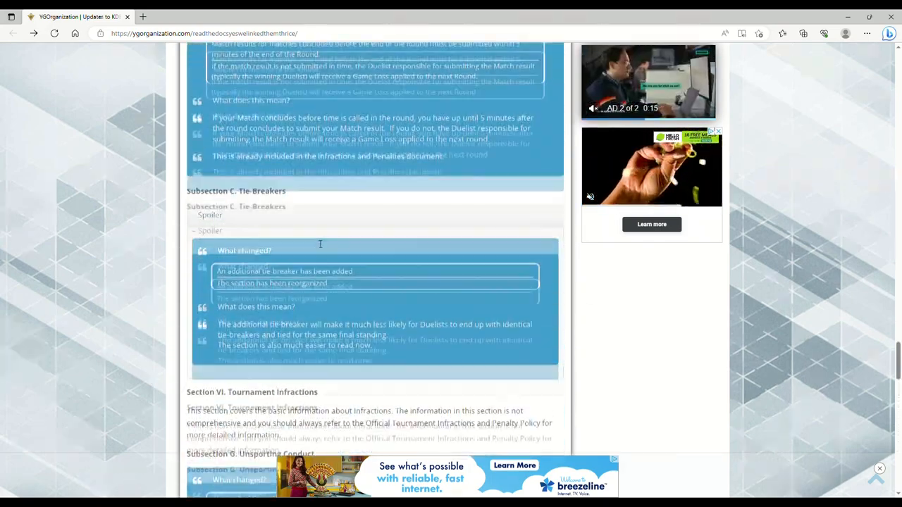
scroll("down", 3)
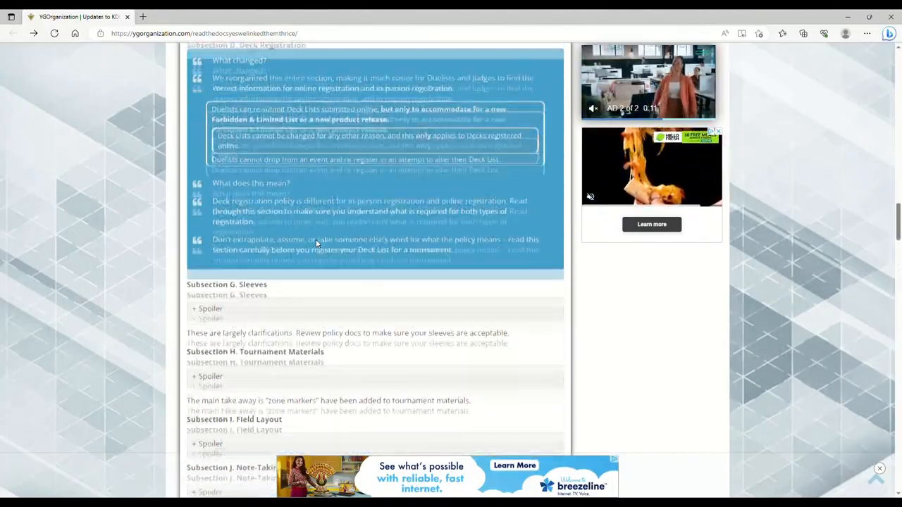
scroll("down", 3)
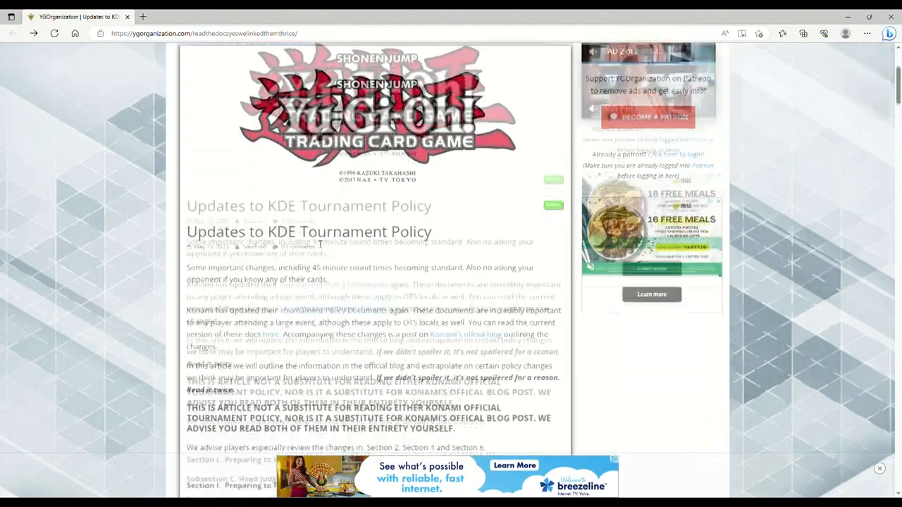
scroll("down", 3)
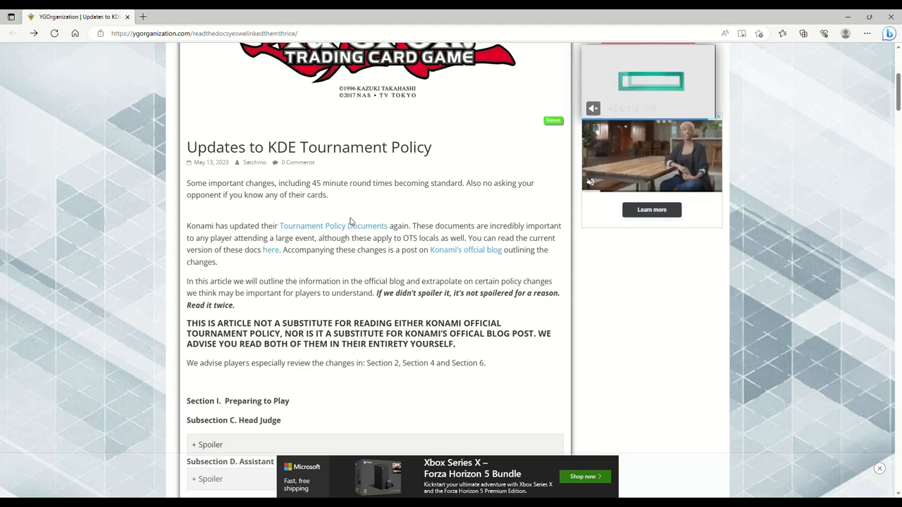
mouse_move(381, 216)
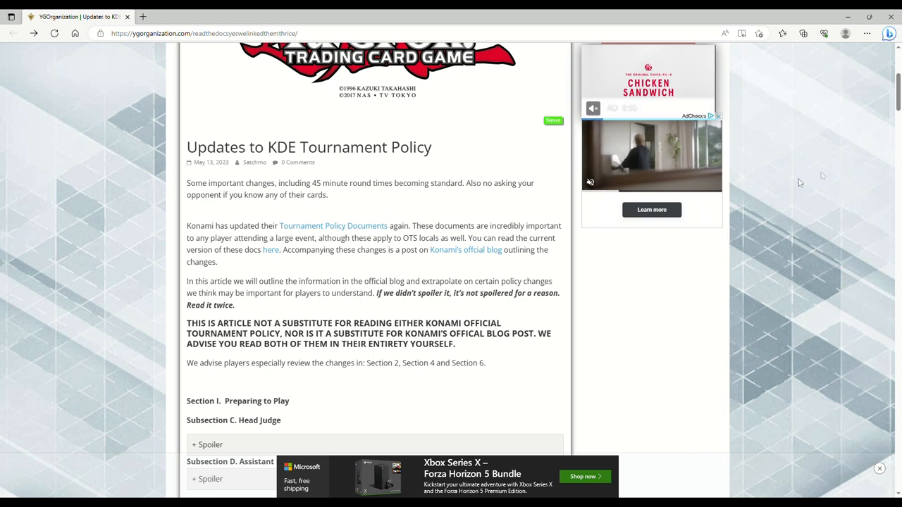
mouse_move(857, 73)
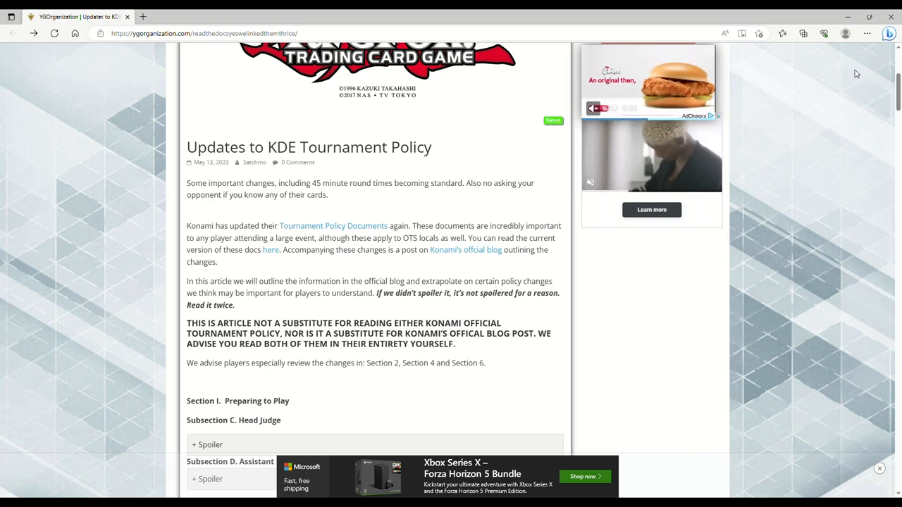